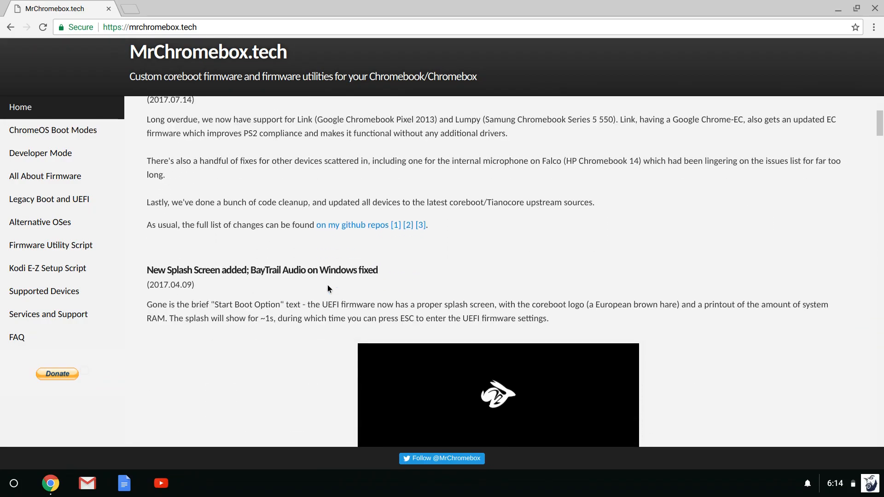
# Go to the Firmware Utility Script page from the MrChromebox.tech sidebar
pyautogui.scroll(-3)
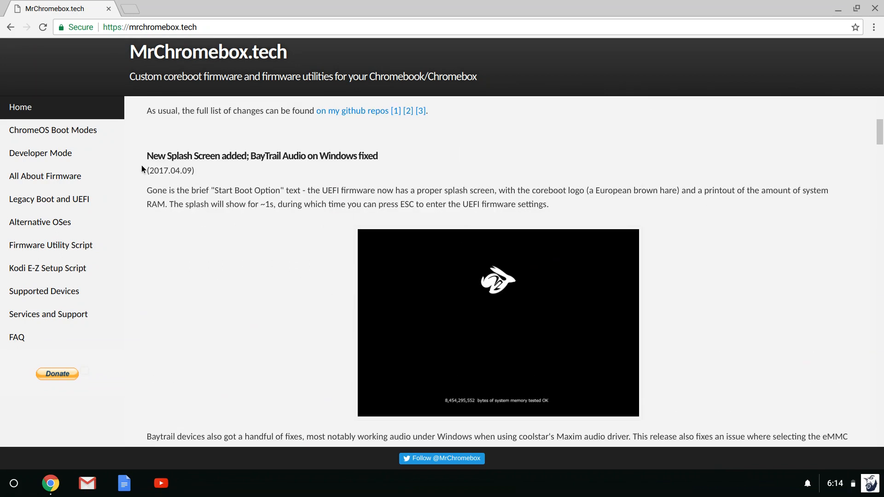
pyautogui.click(51, 245)
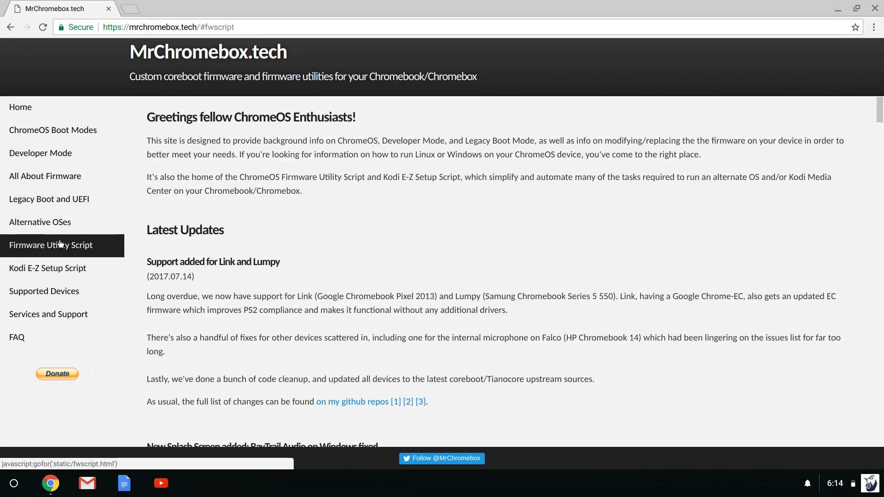
# Copy the 'cd; curl -LO ... sudo bash firmware-util.sh' download-and-run command
pyautogui.click(51, 245)
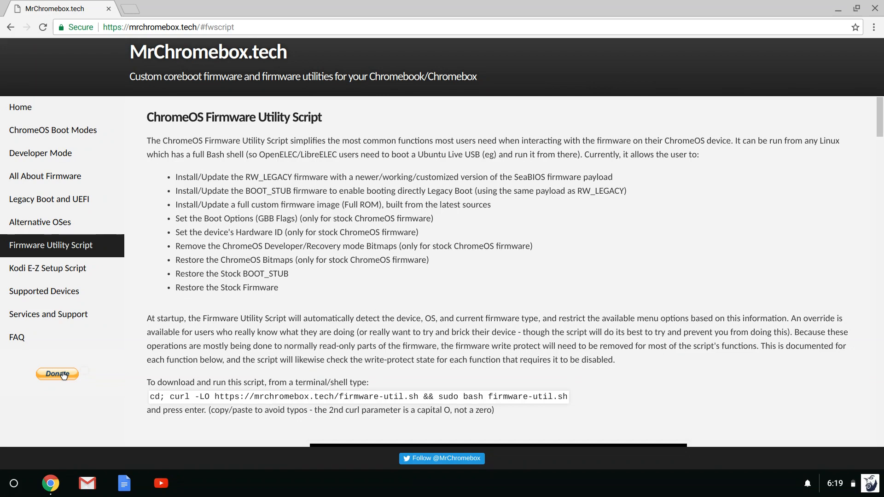
pyautogui.scroll(-3)
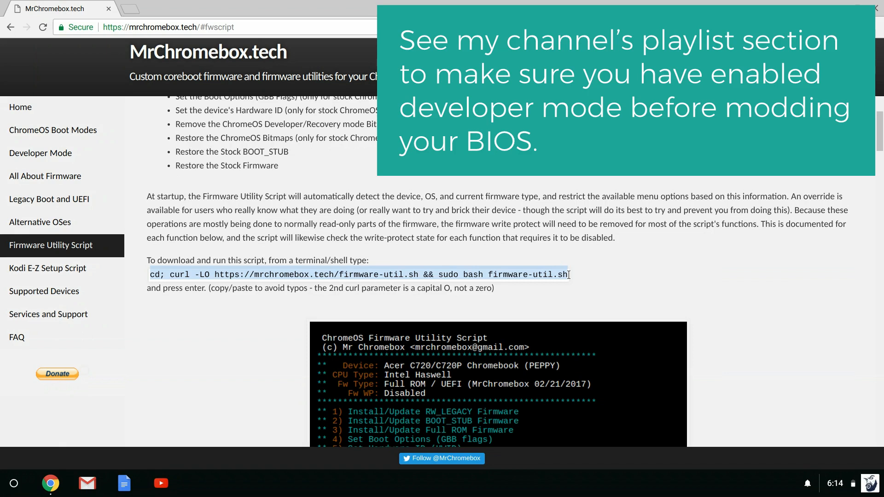
pyautogui.rightClick(552, 274)
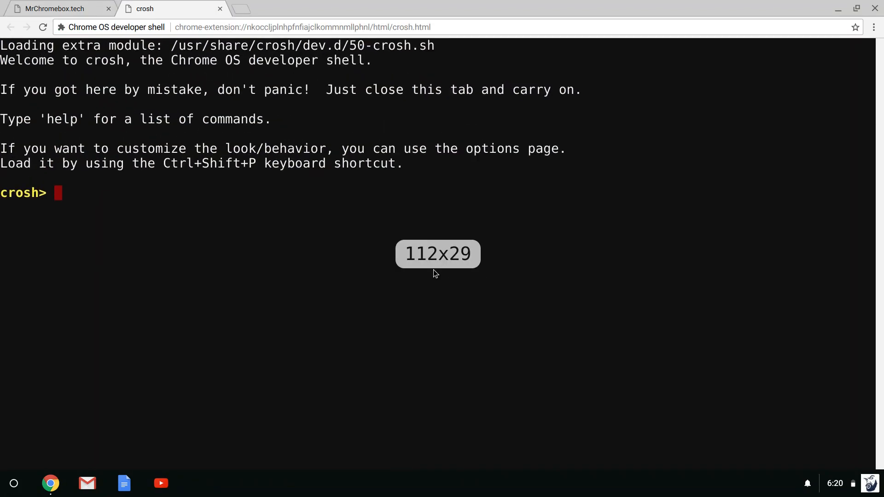
# Enter the bash shell and run the curl command that downloads and launches firmware-util.sh
pyautogui.write('shell')
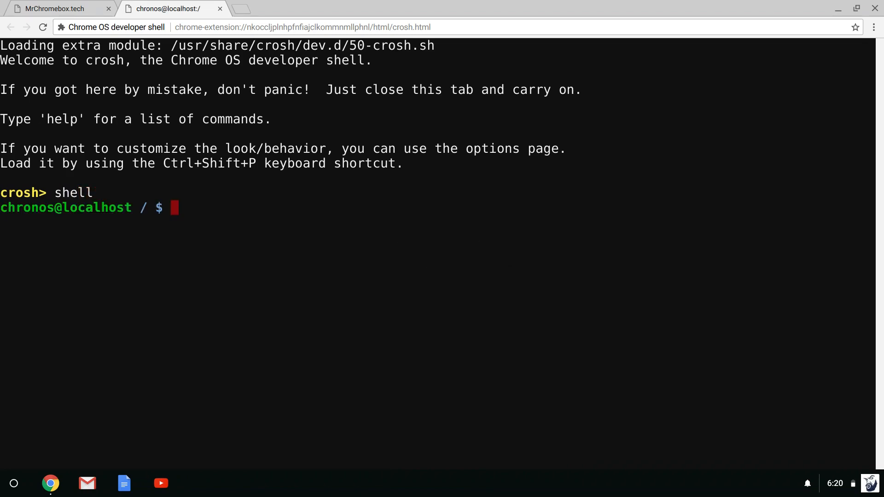
pyautogui.write('cd; curl -LO https://mrchromebox.tech/firmware-util.sh && sudo bash firmware-util.sh')
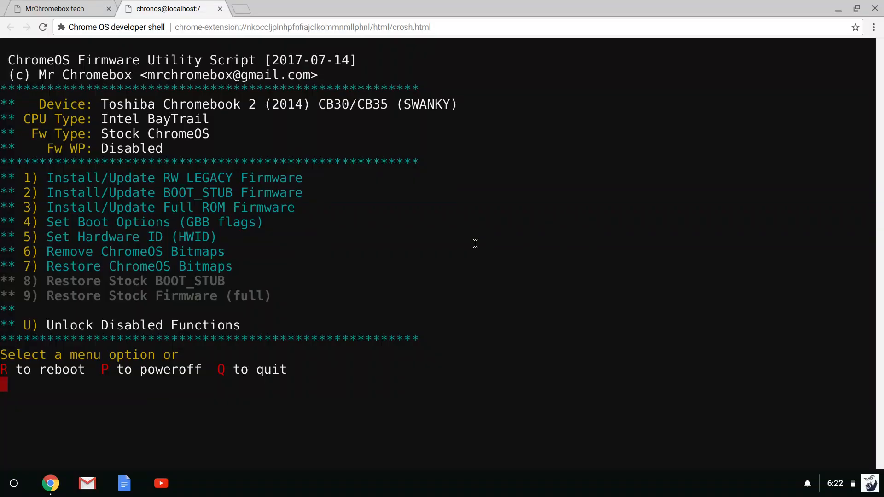
pyautogui.moveTo(47, 177); pyautogui.dragTo(302, 207)
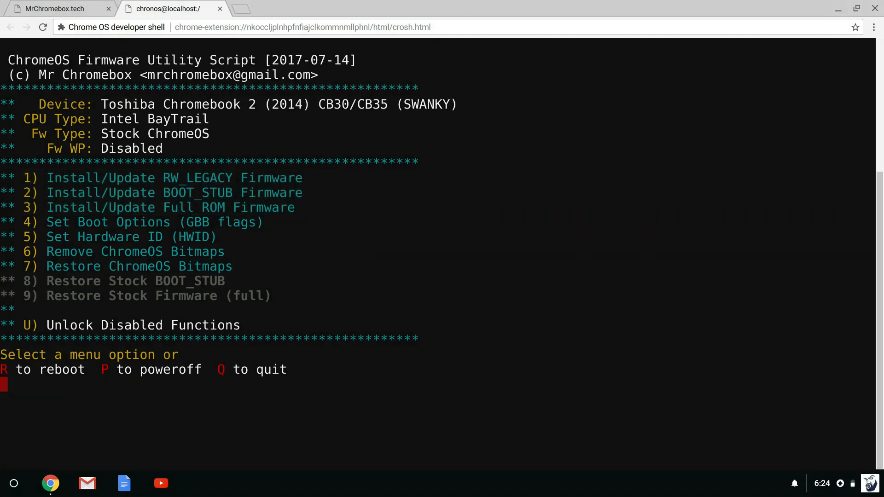
pyautogui.write('1')
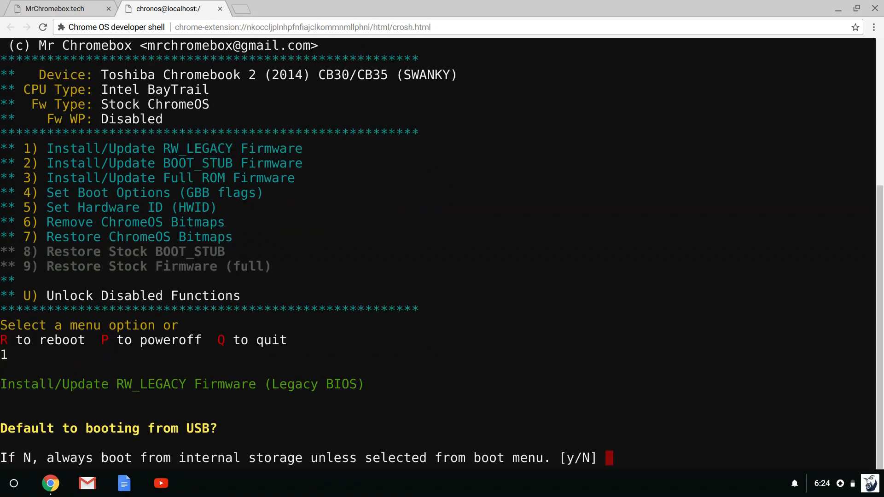
pyautogui.write('y')
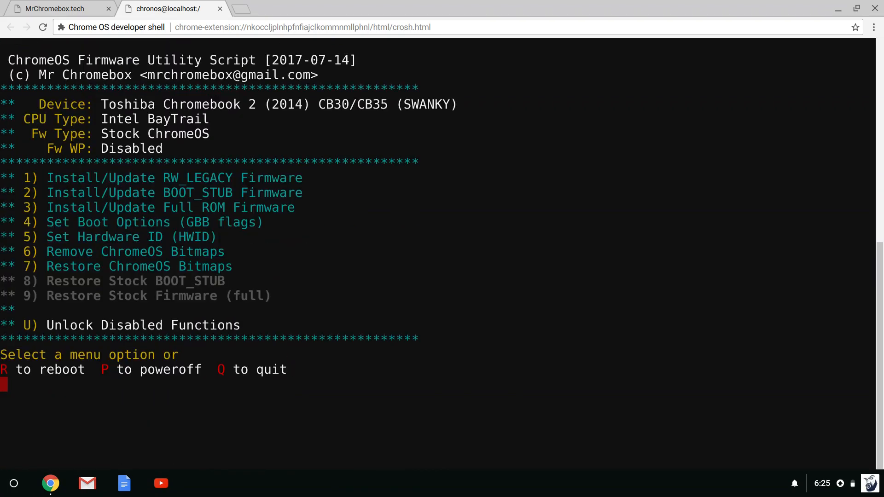
# Choose option 3 Full ROM firmware, answer y to the warnings and n to the stock firmware backup
pyautogui.write('3')
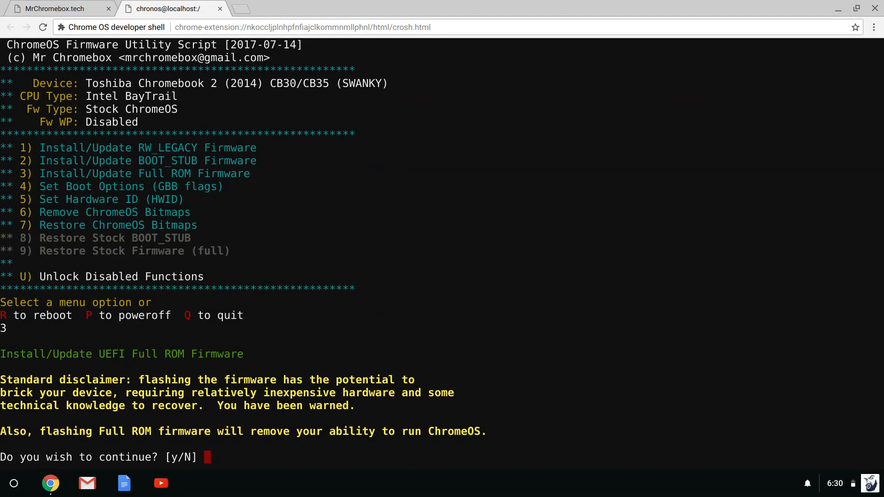
pyautogui.write('y')
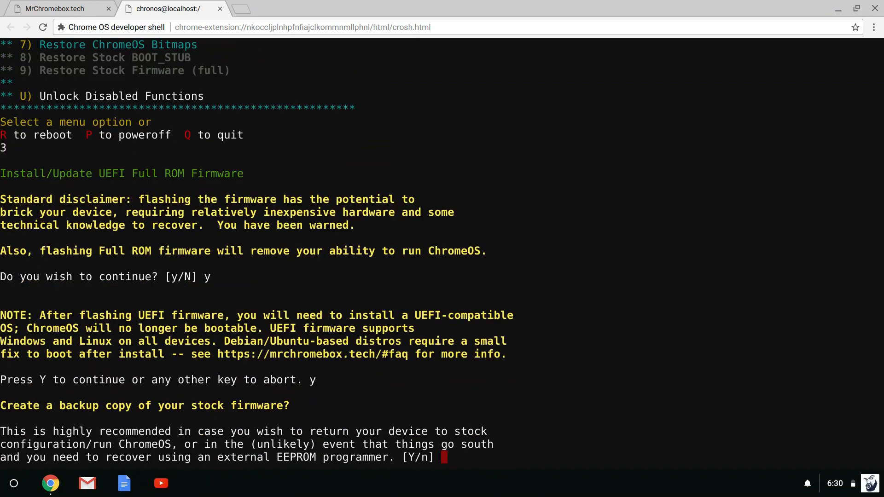
pyautogui.write('n')
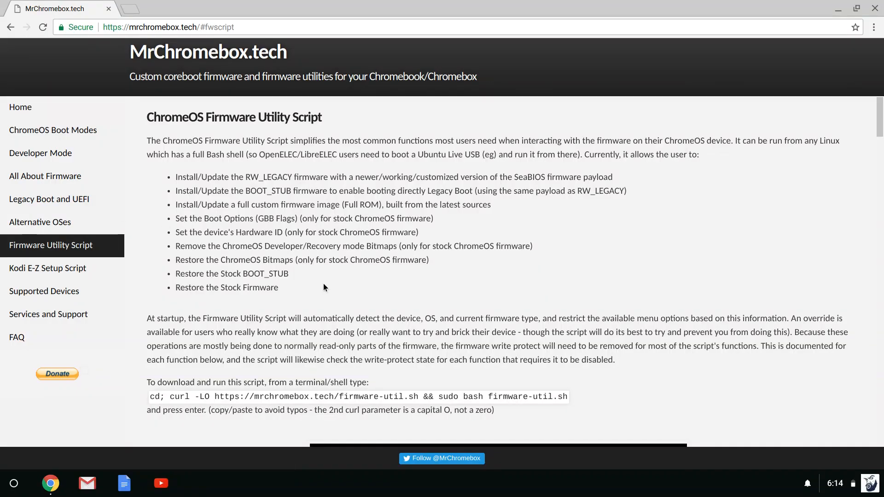
# Scroll through the script's function descriptions down to Restore Stock Firmware and the closing notes
pyautogui.scroll(-3)
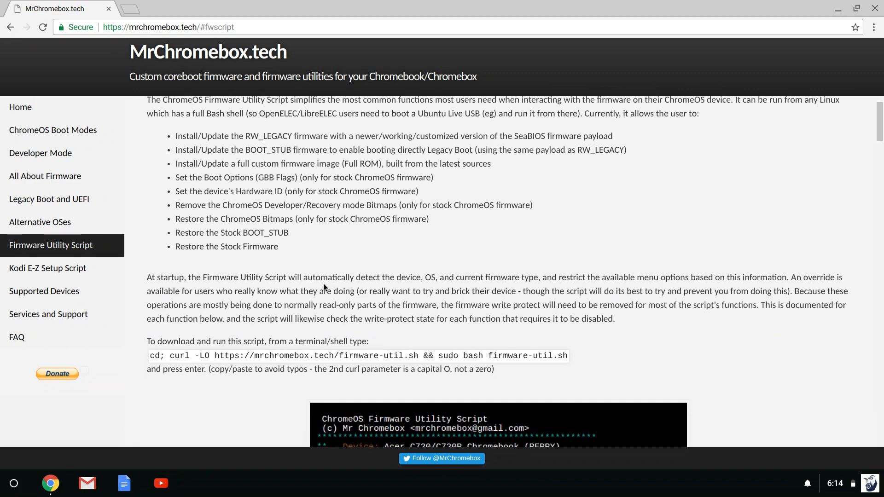
pyautogui.scroll(-3)
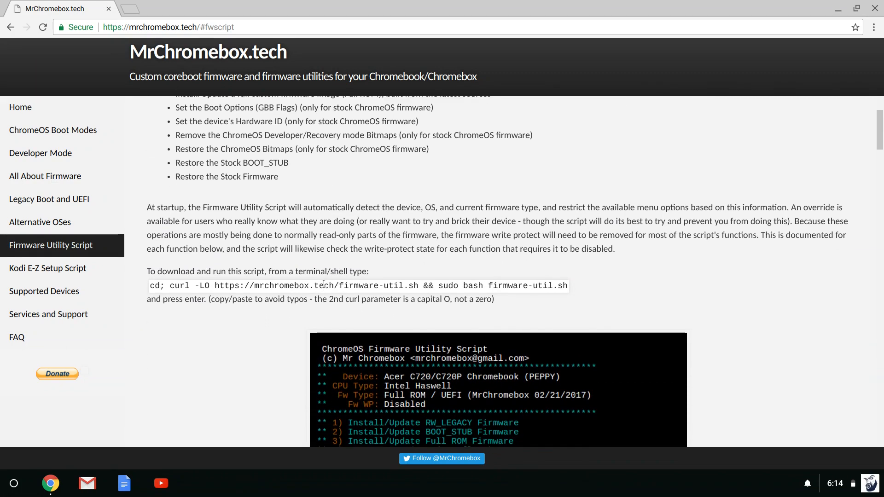
pyautogui.scroll(-3)
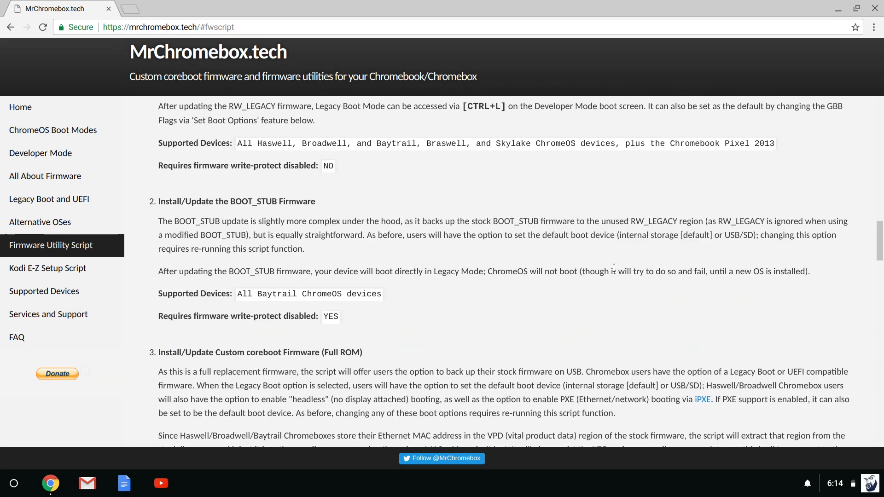
pyautogui.scroll(-3)
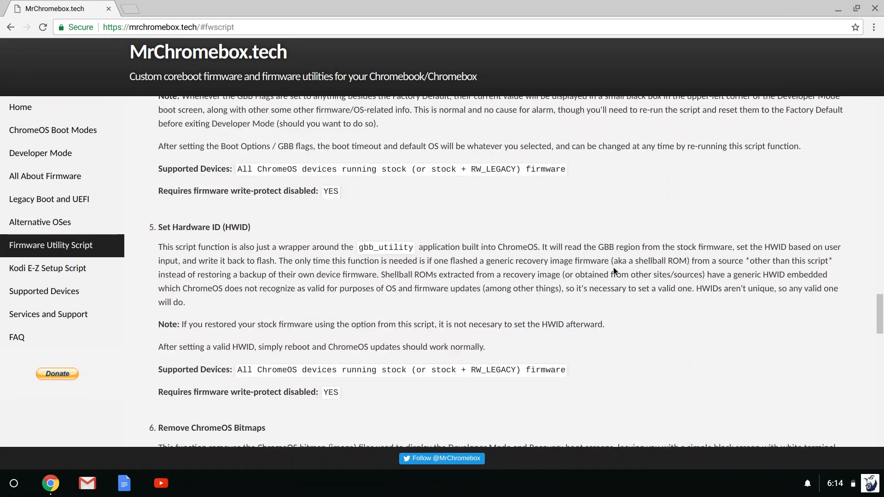
pyautogui.scroll(-3)
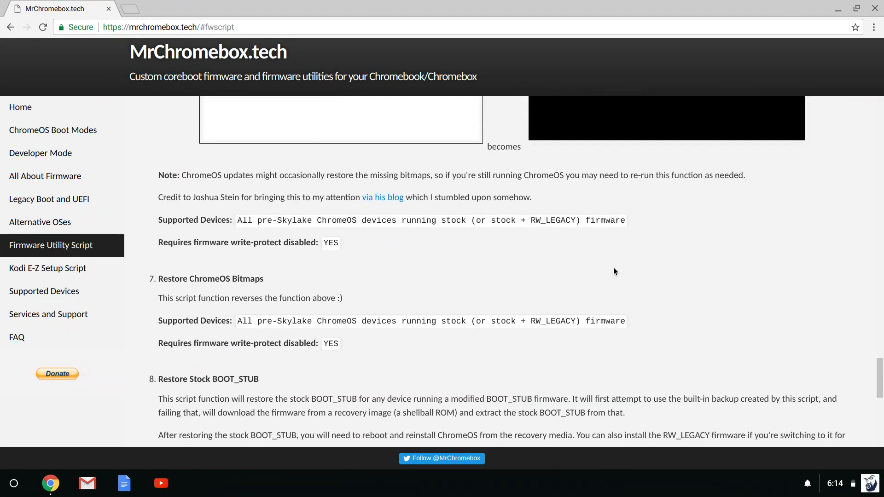
pyautogui.scroll(-3)
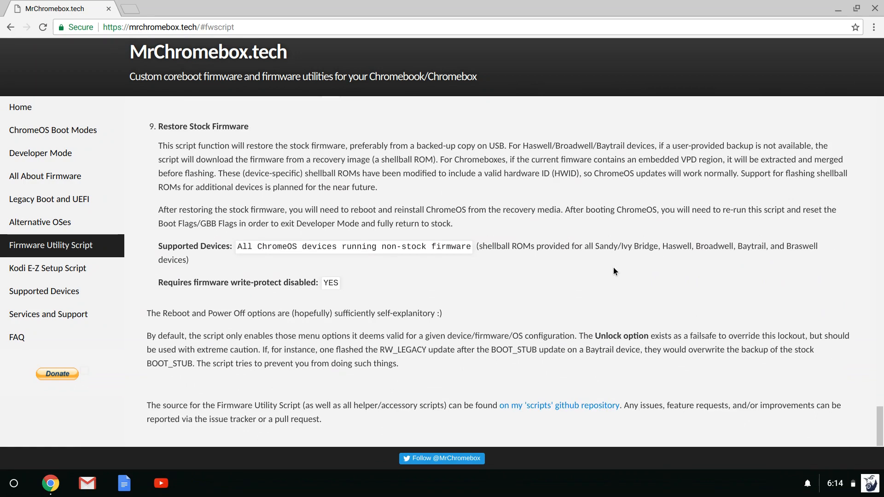